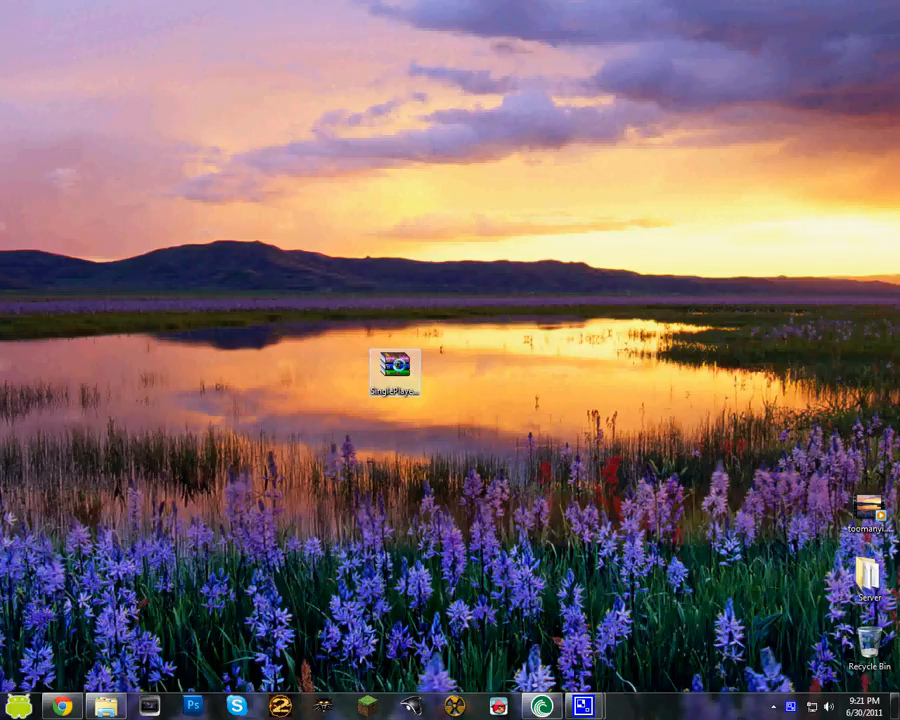
# Open SinglePlayerCommands-MC1.6.5v2.9_1.zip from the desktop in WinRAR
pyautogui.doubleClick(394, 365)
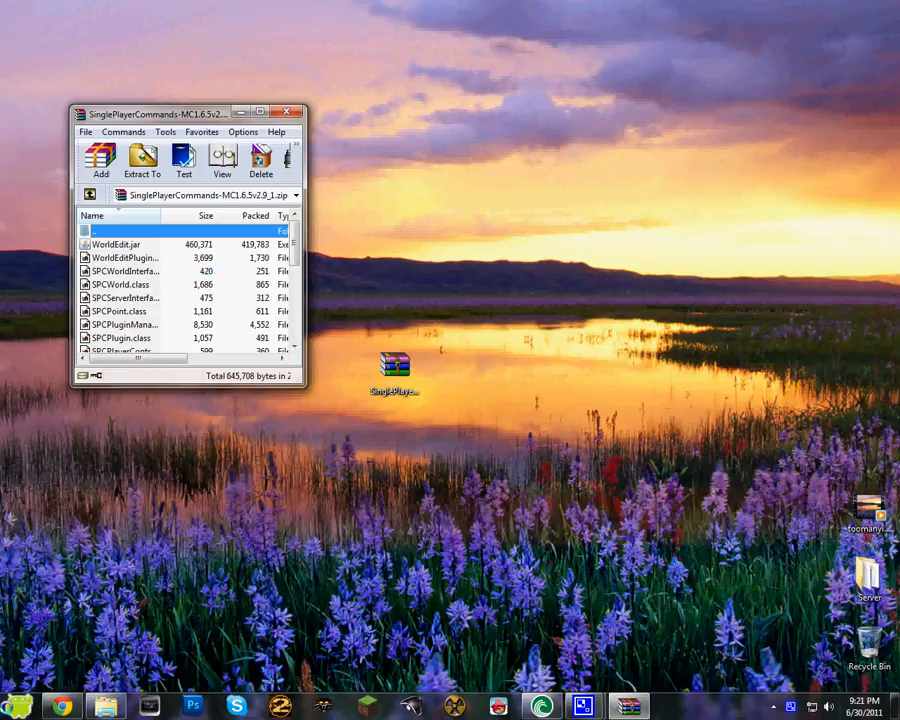
# Browse from %appdata% into the .minecraft bin folder containing minecraft.jar
pyautogui.click(17, 706)
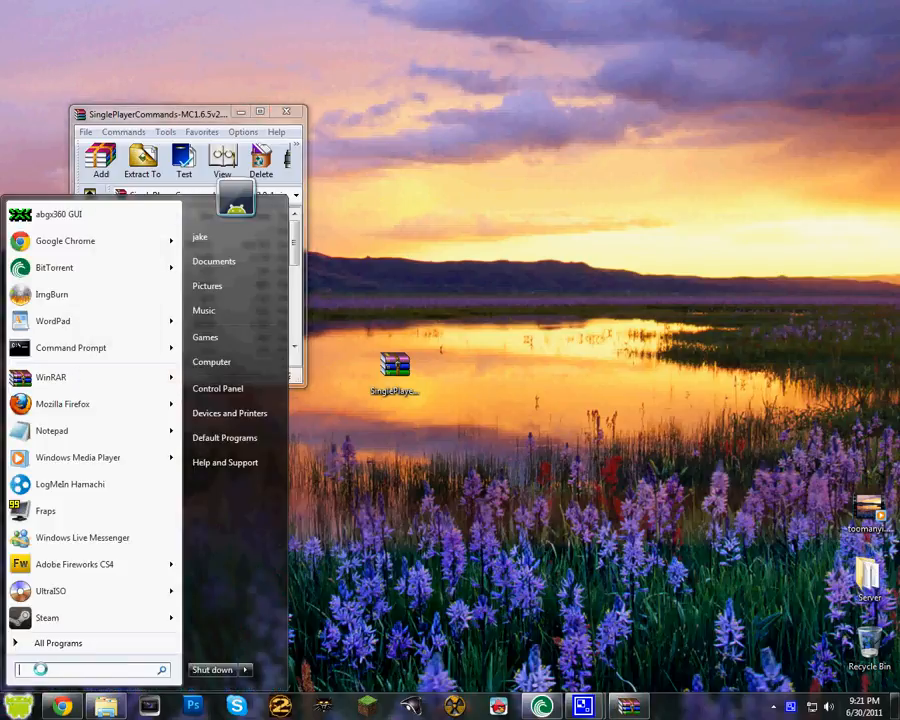
pyautogui.write('%a')
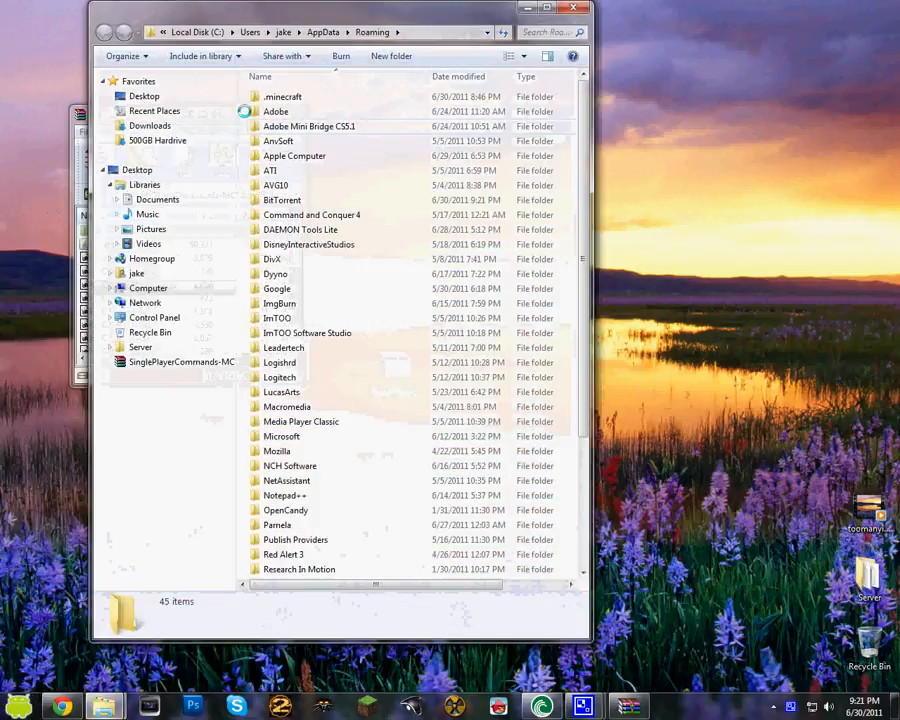
pyautogui.doubleClick(283, 96)
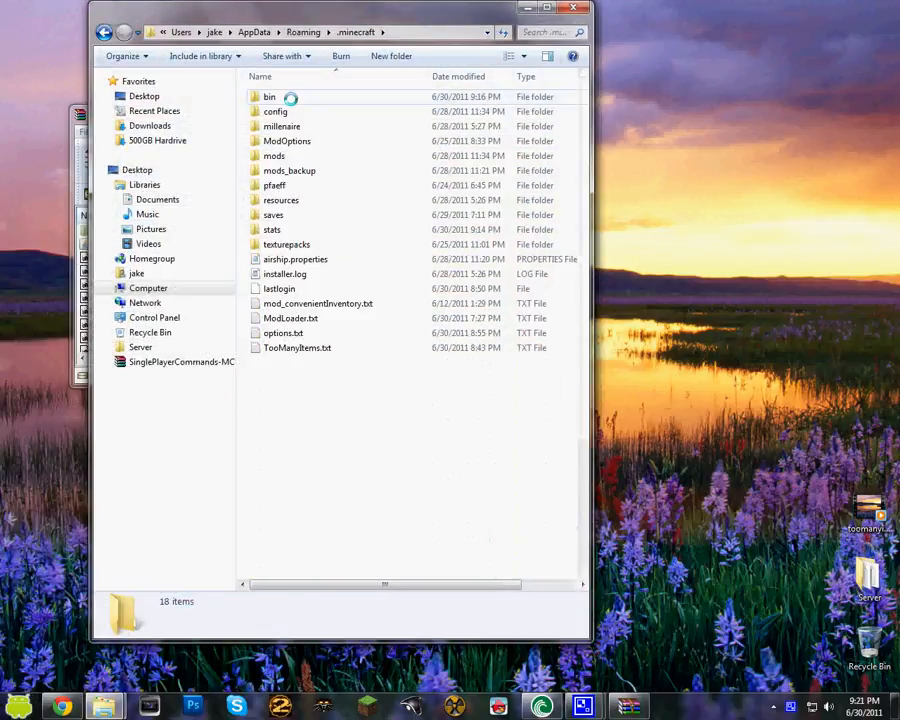
pyautogui.doubleClick(269, 96)
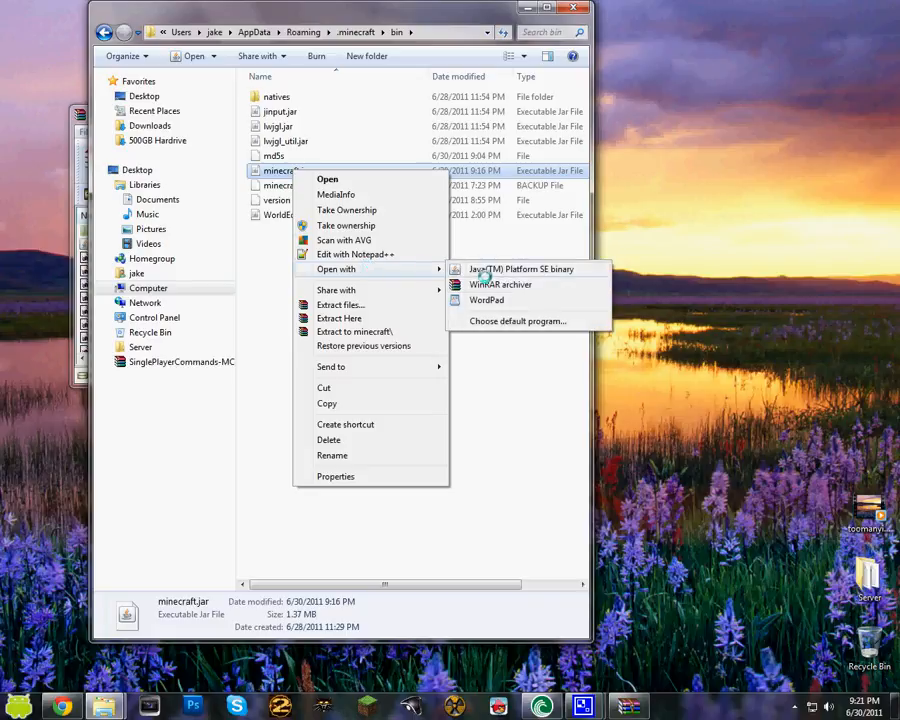
# Open minecraft.jar with WinRAR archiver and close the bin folder window
pyautogui.click(500, 284)
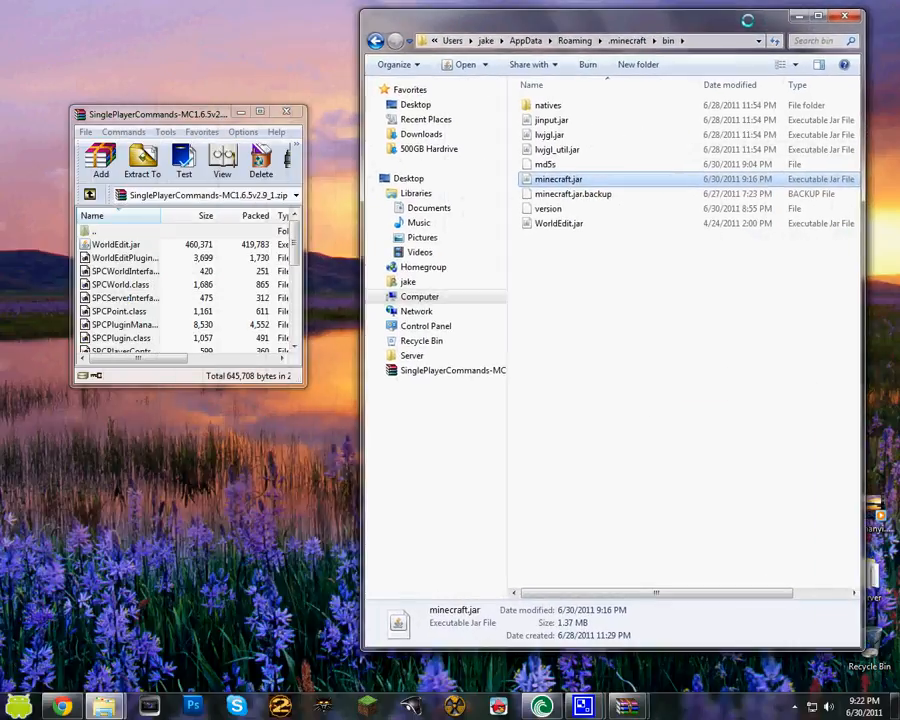
pyautogui.click(116, 244)
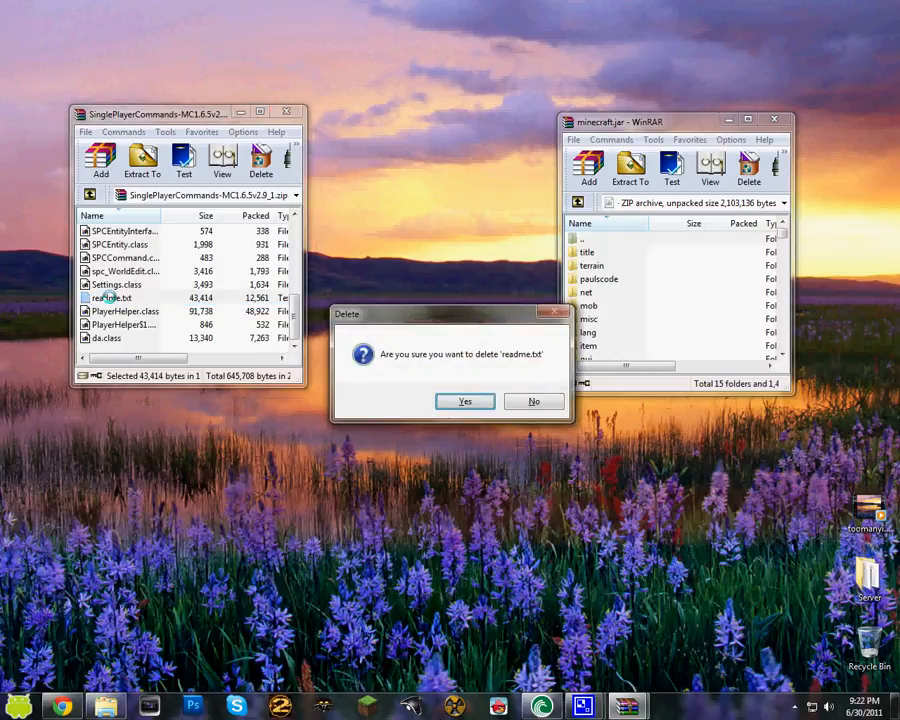
# Delete readme.txt from the mod archive and drag its class files into minecraft.jar
pyautogui.click(464, 401)
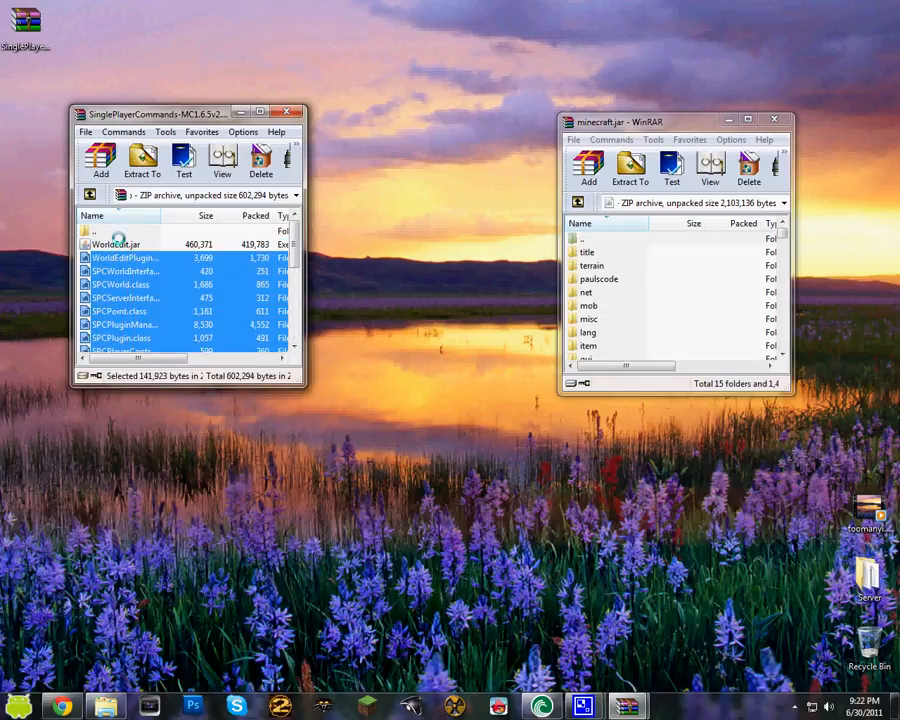
pyautogui.click(142, 162)
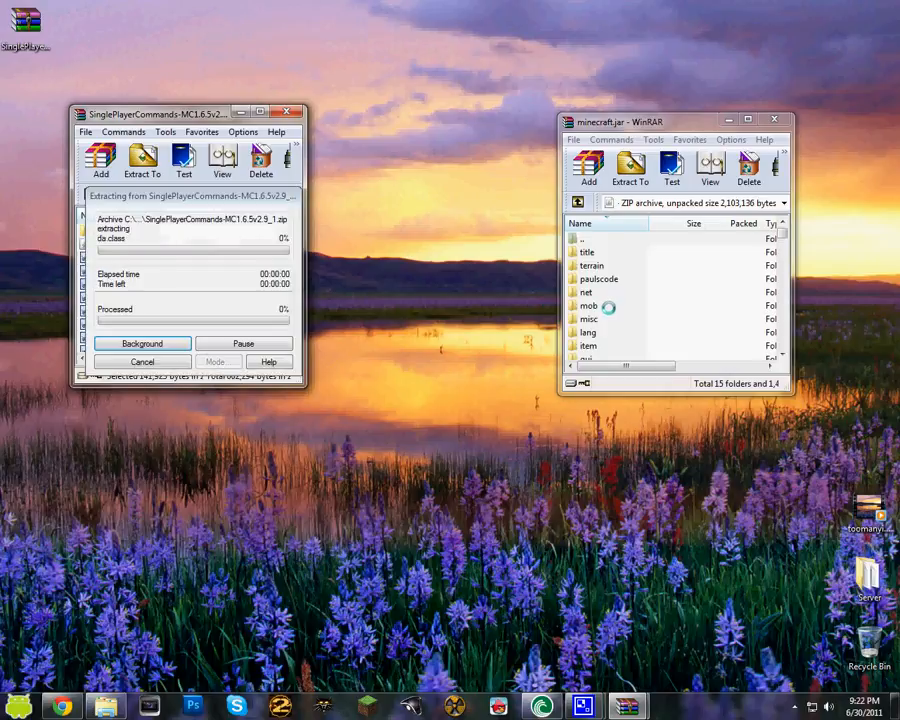